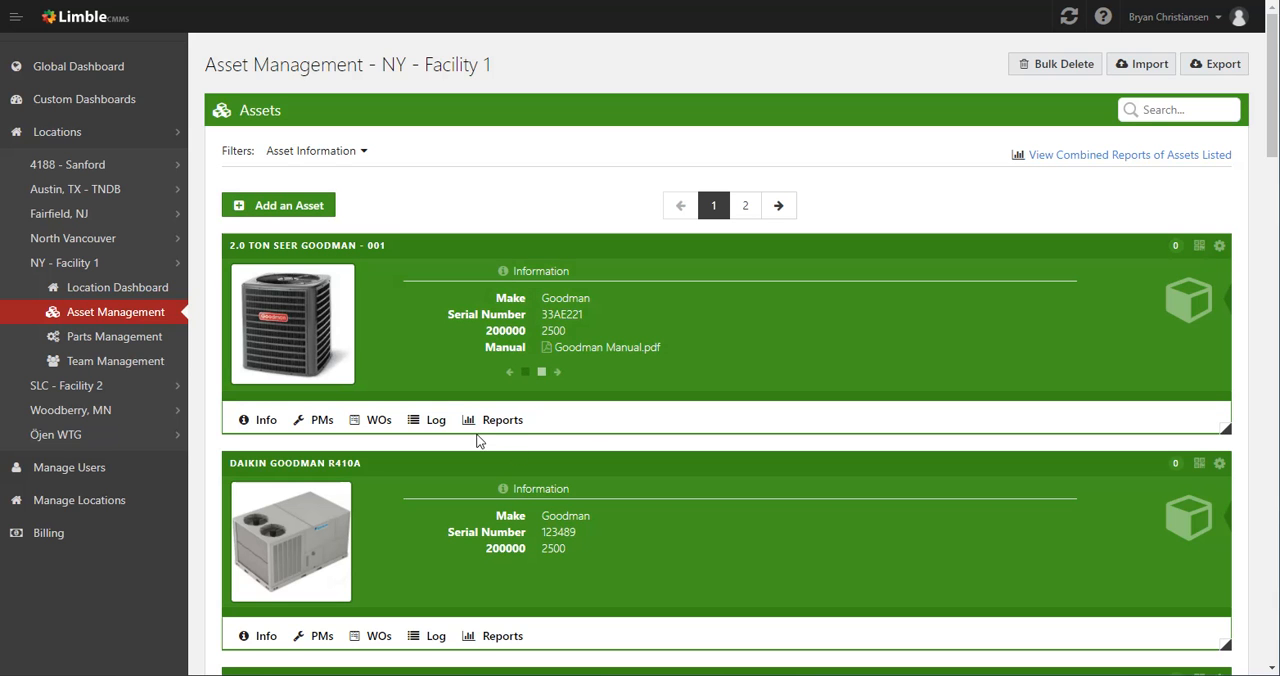
- Switch the 2.0 TON SEER GOODMAN - 001 asset card to its Reports tab
click(502, 419)
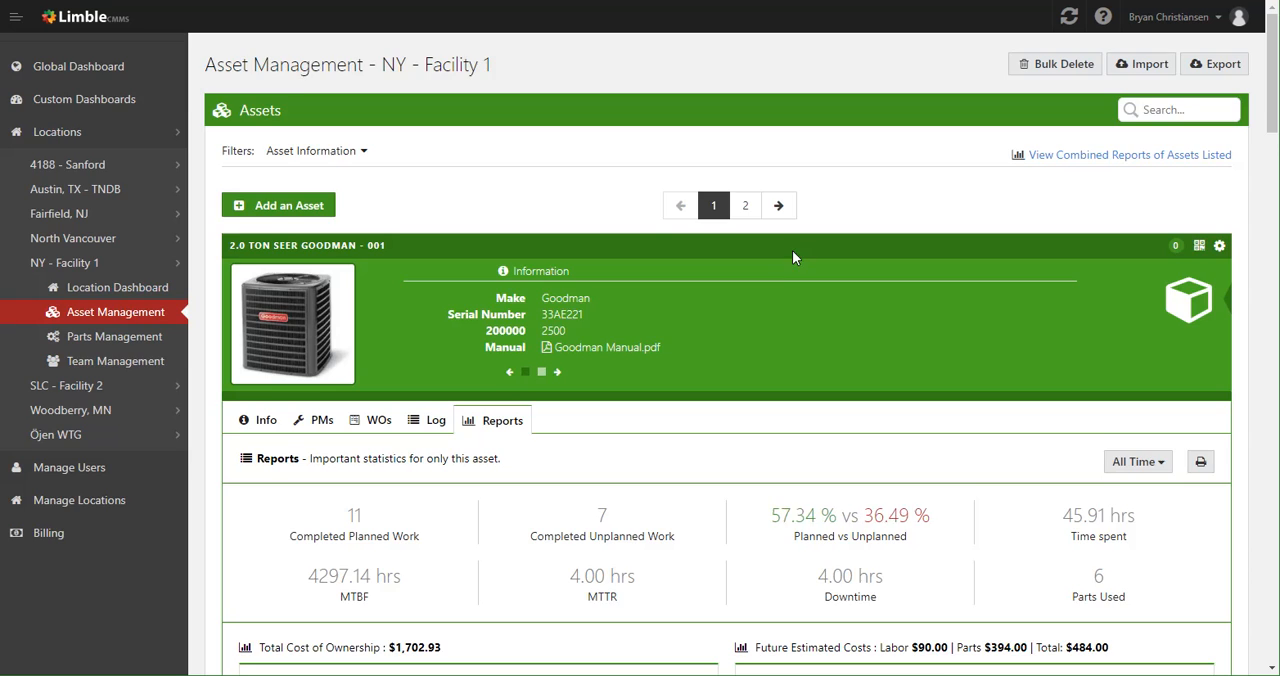
scroll(down, 3)
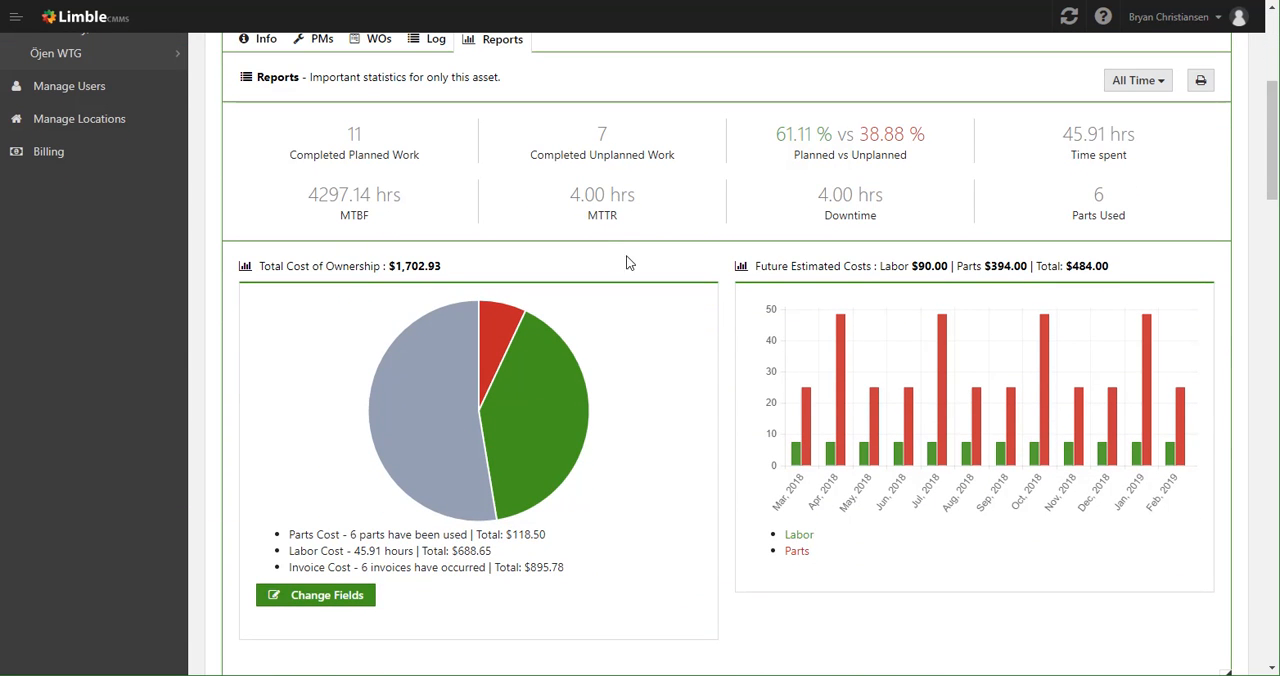
mouse_move(378, 138)
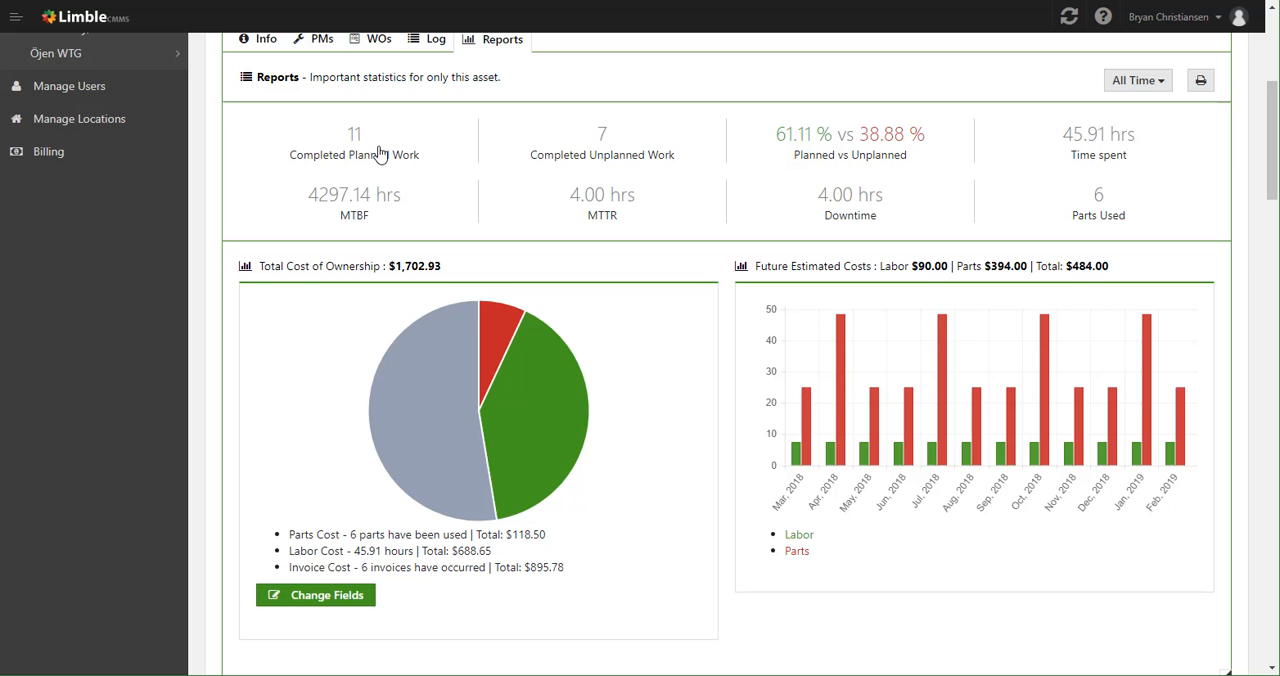
mouse_move(621, 163)
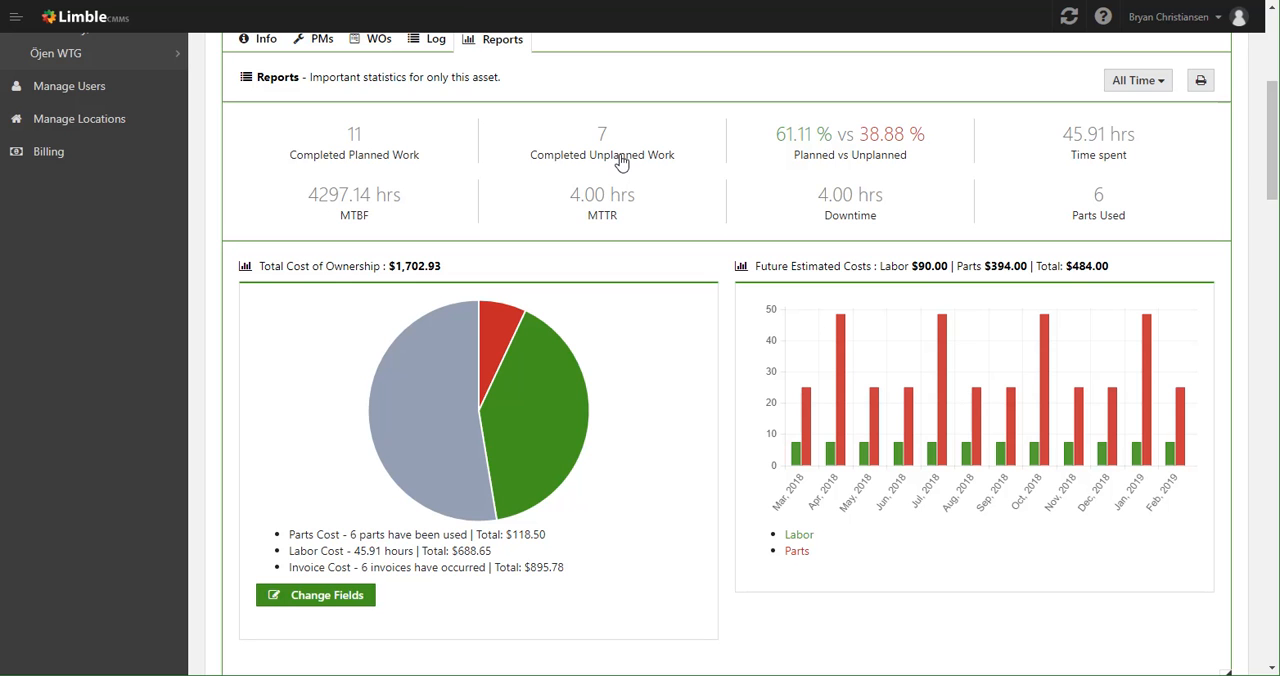
mouse_move(922, 155)
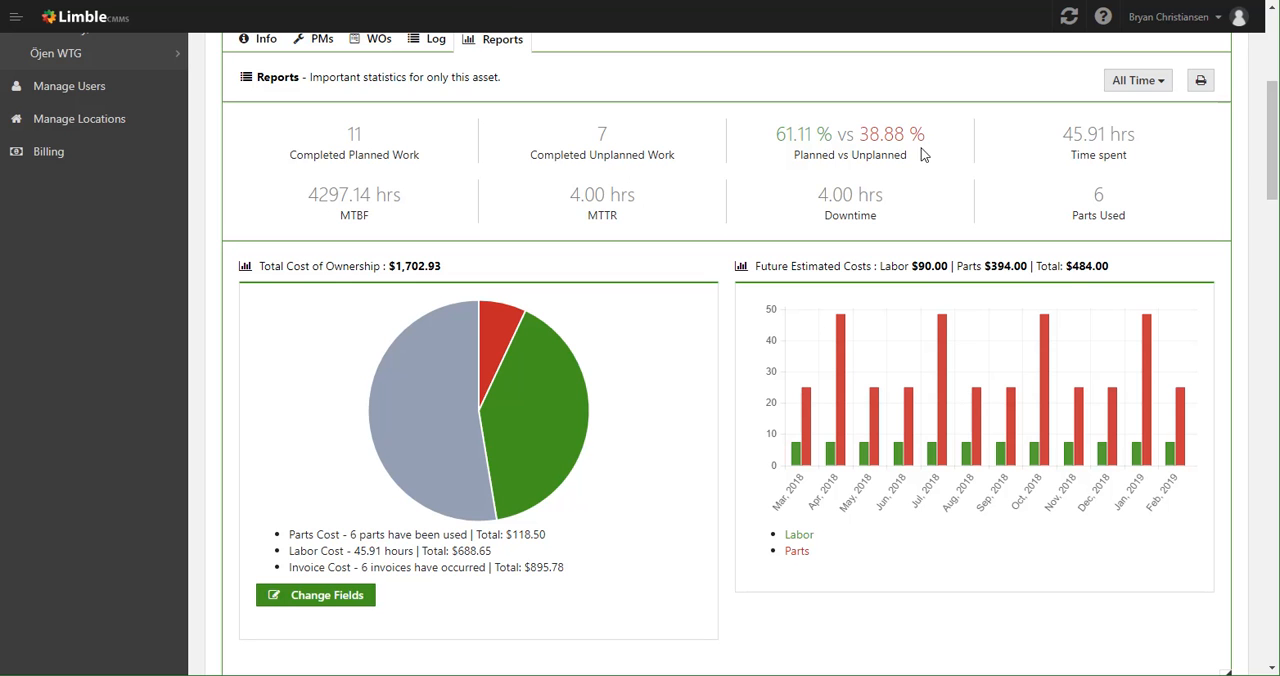
mouse_move(1113, 161)
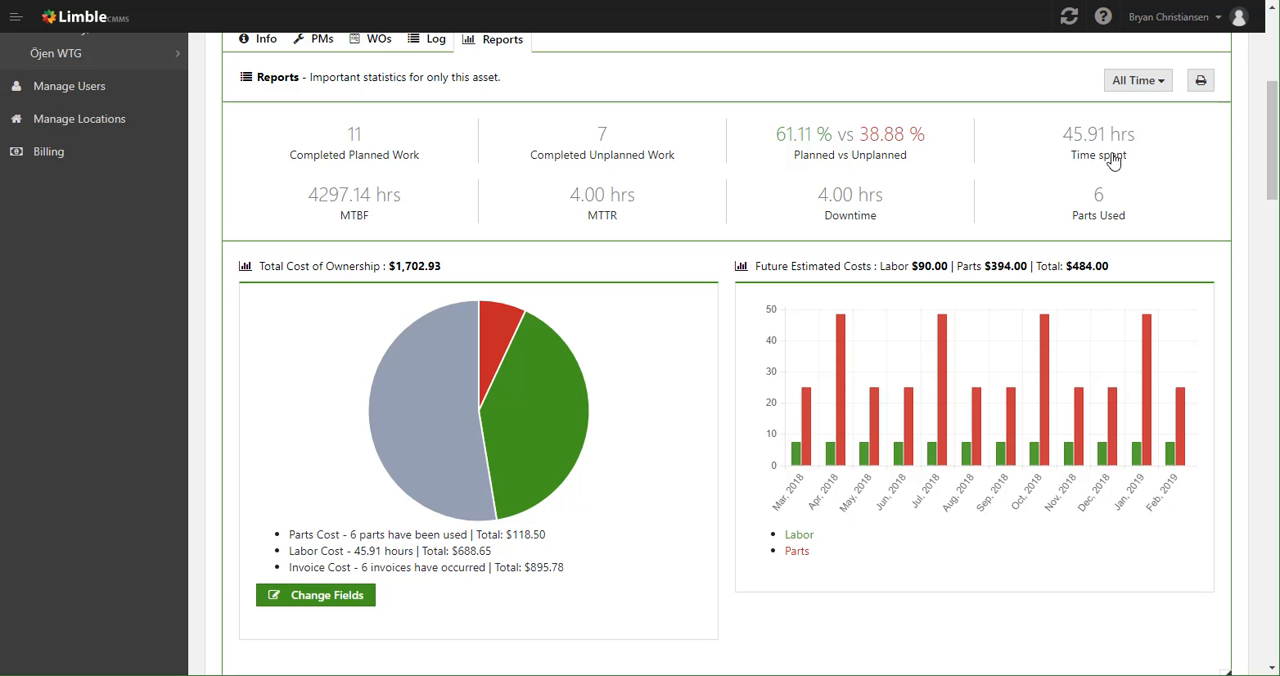
mouse_move(843, 219)
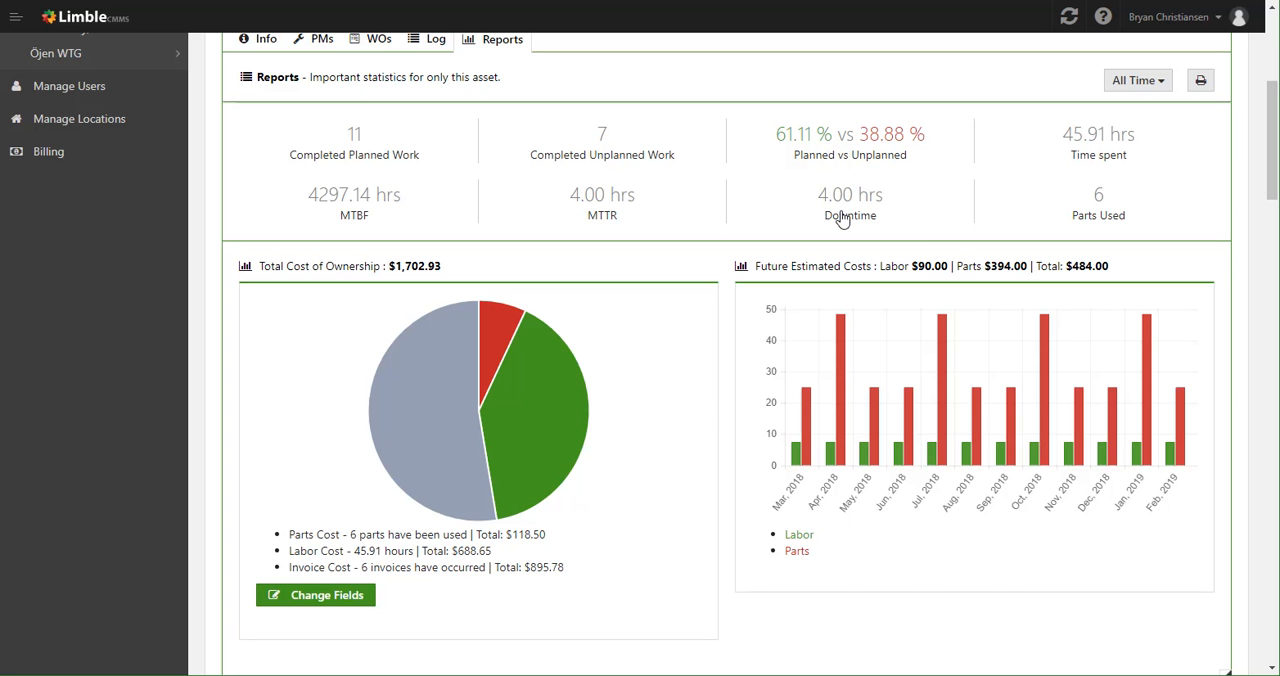
mouse_move(354, 210)
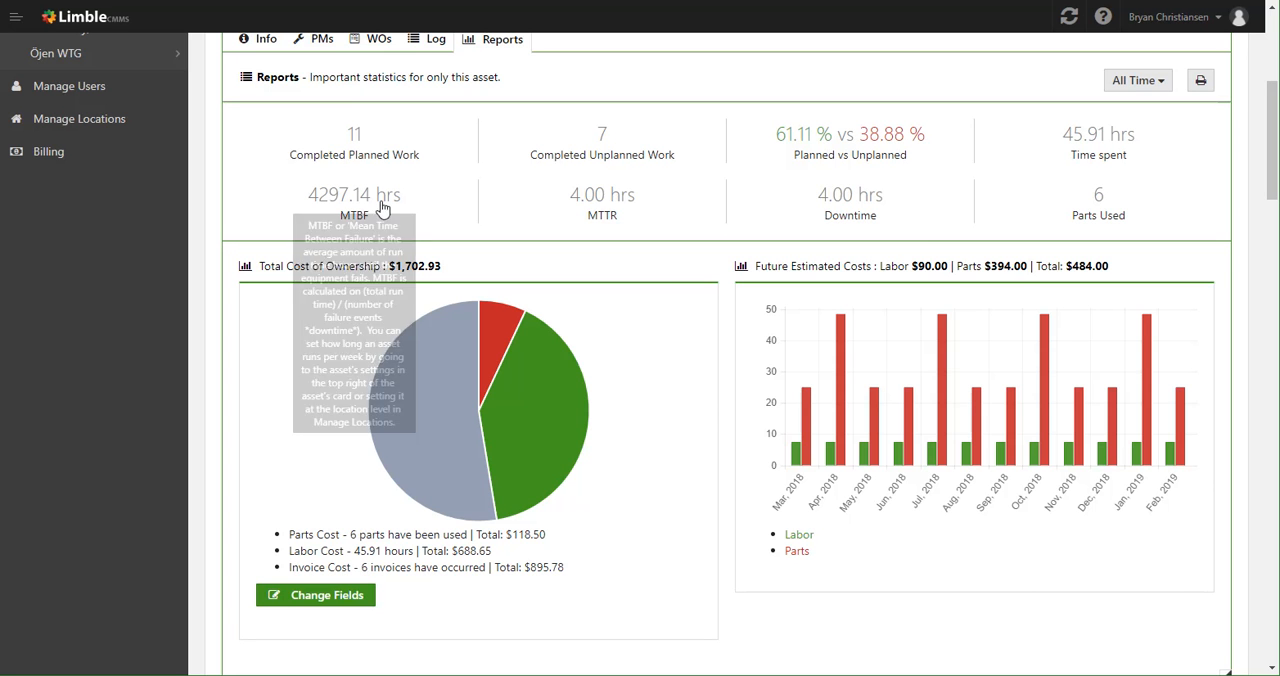
mouse_move(613, 238)
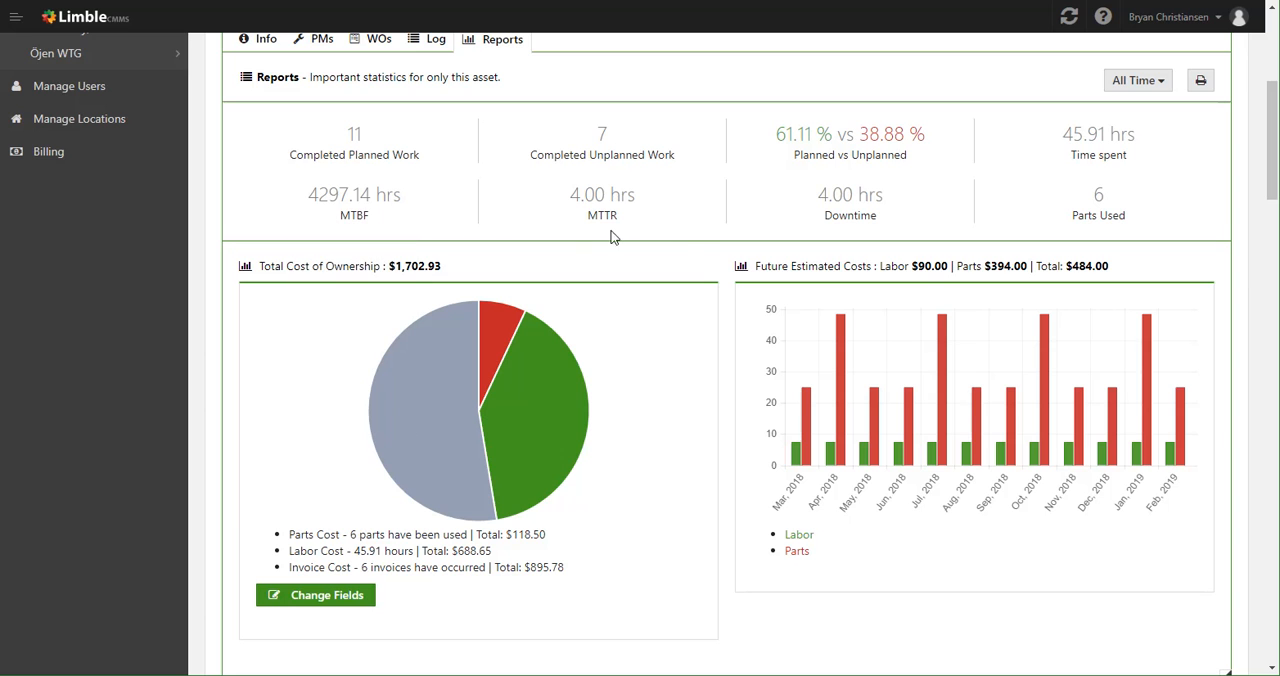
mouse_move(685, 252)
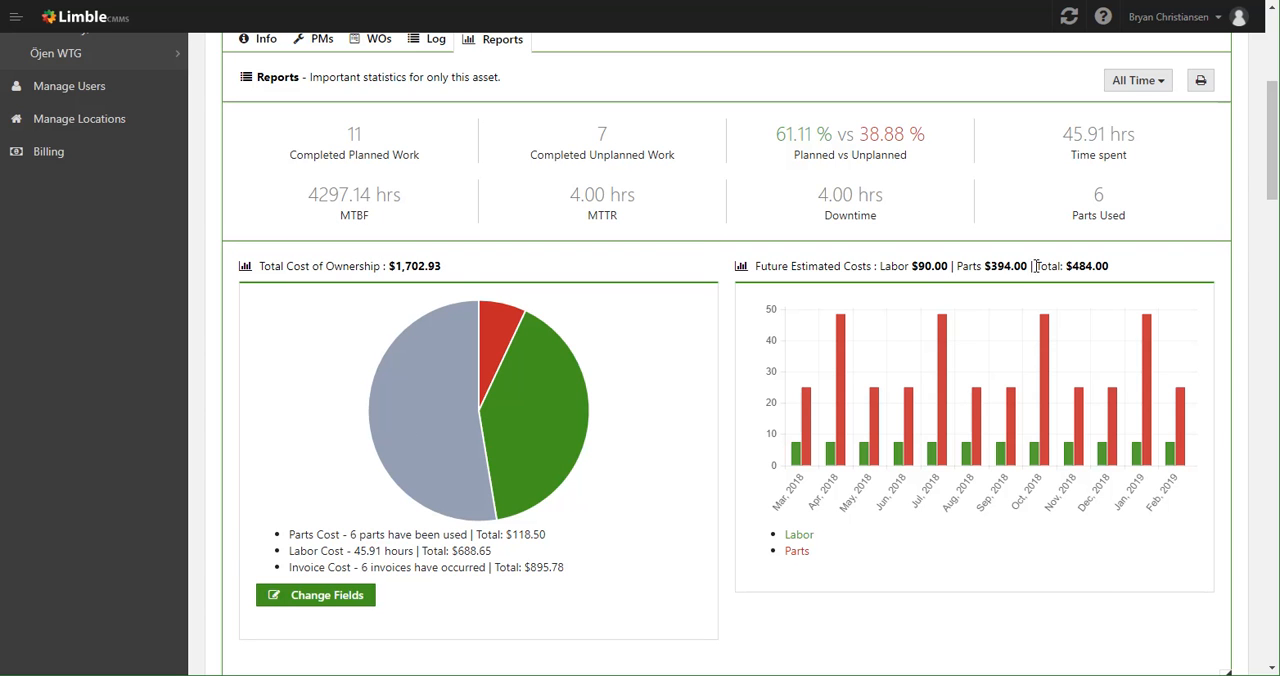
mouse_move(742, 255)
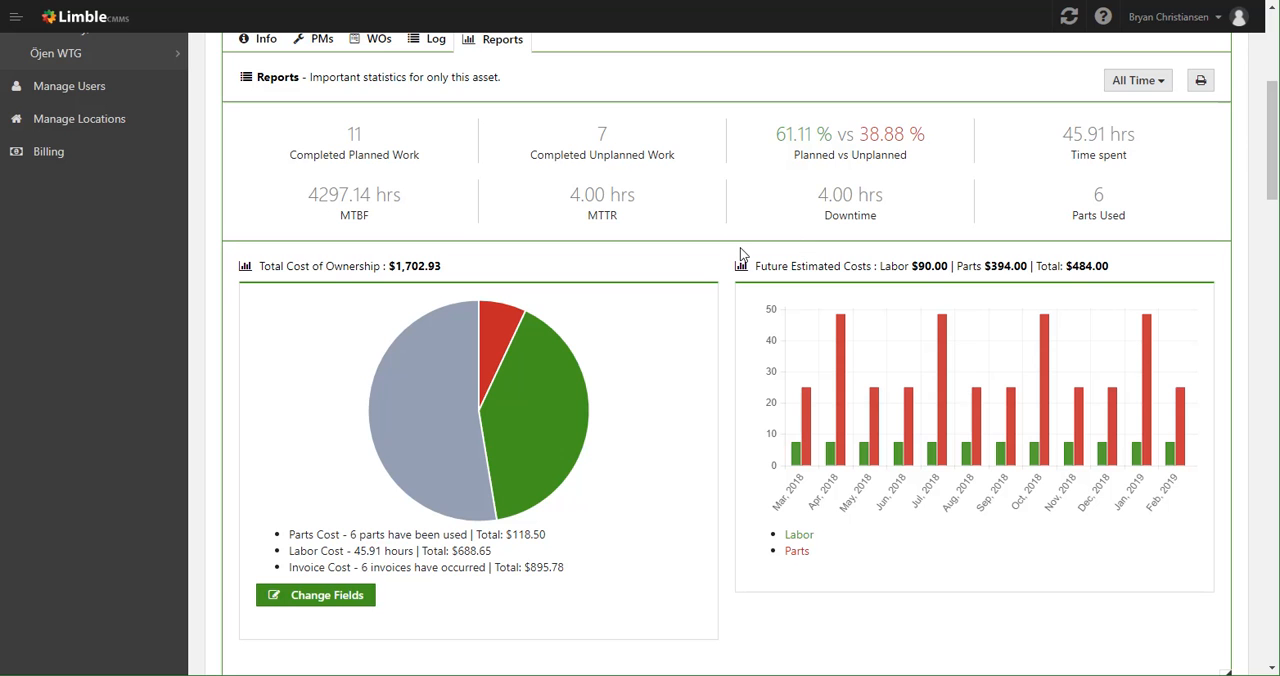
mouse_move(285, 331)
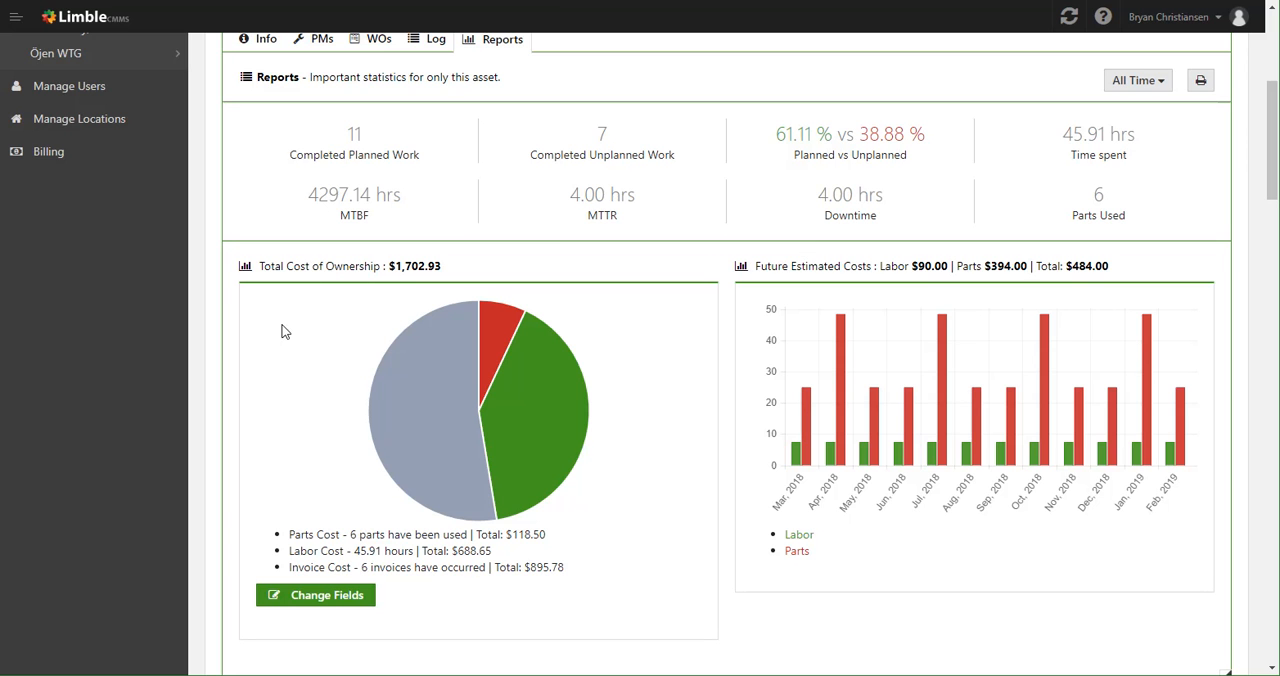
mouse_move(456, 279)
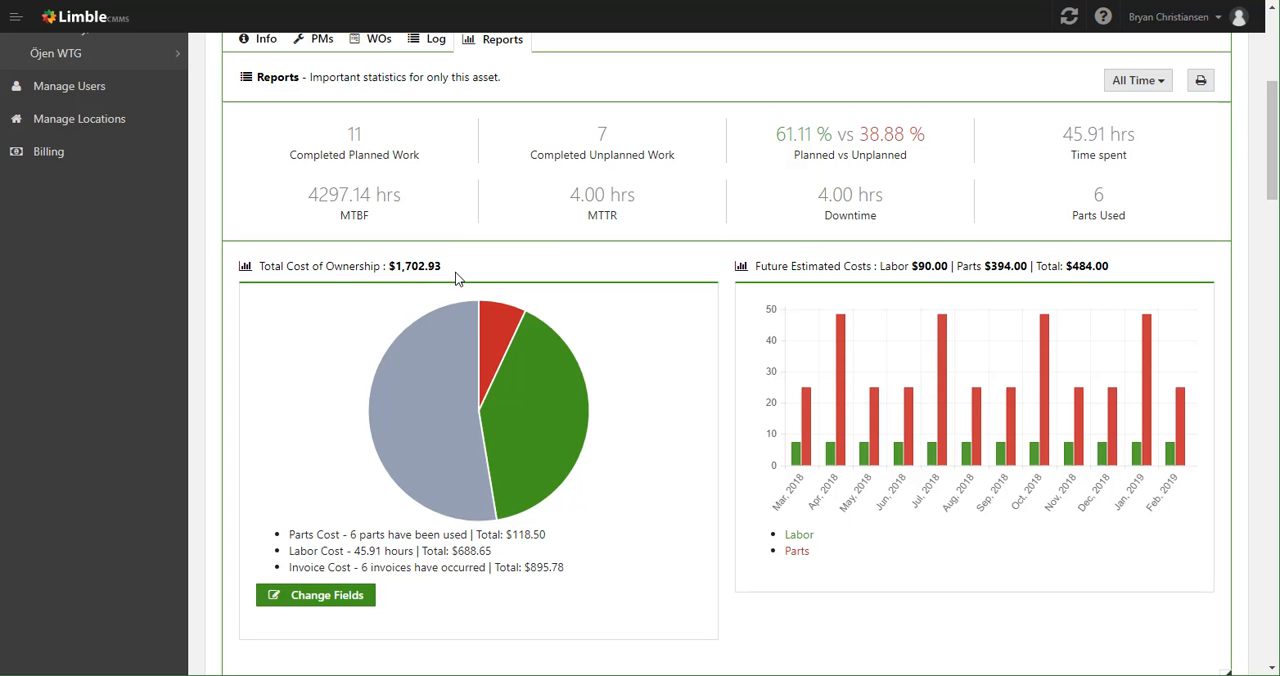
mouse_move(671, 293)
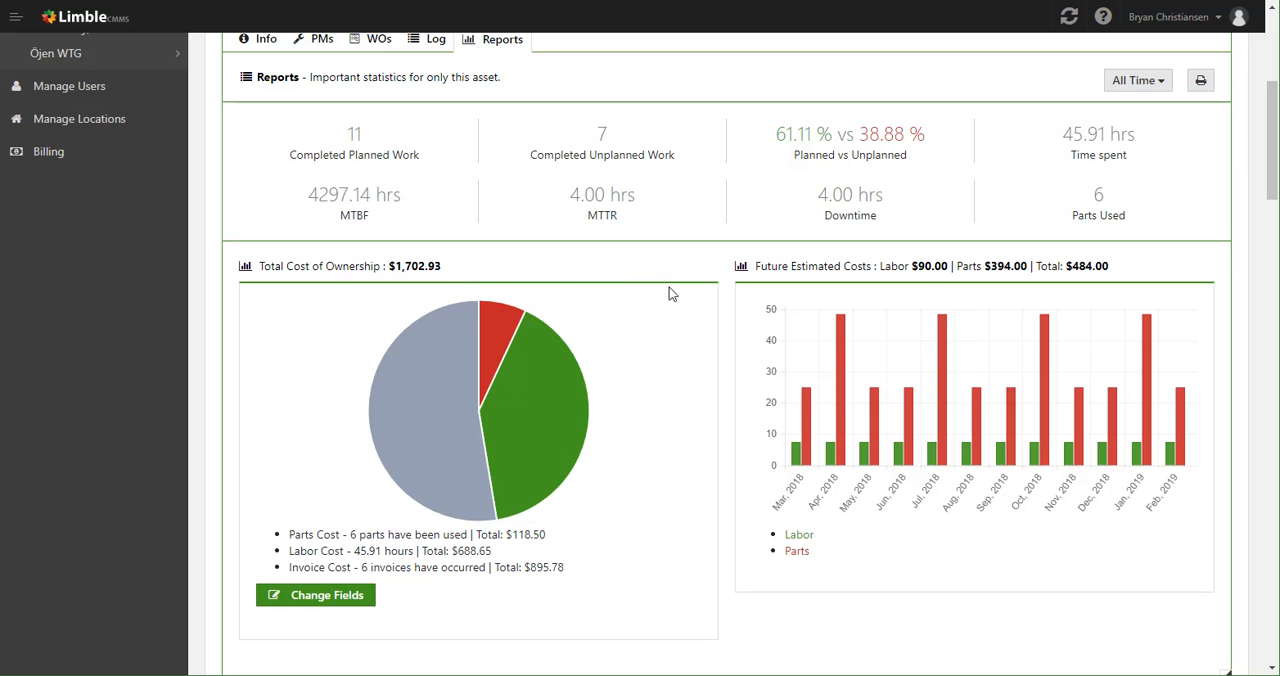
mouse_move(581, 575)
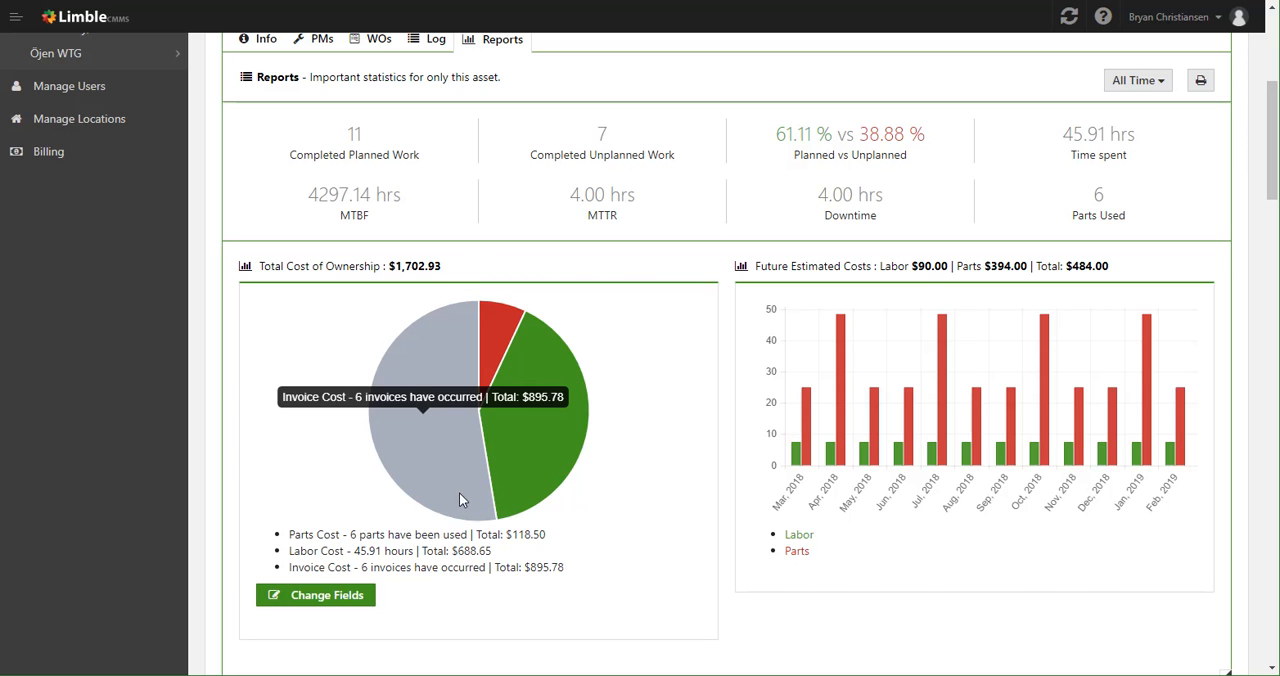
mouse_move(850, 292)
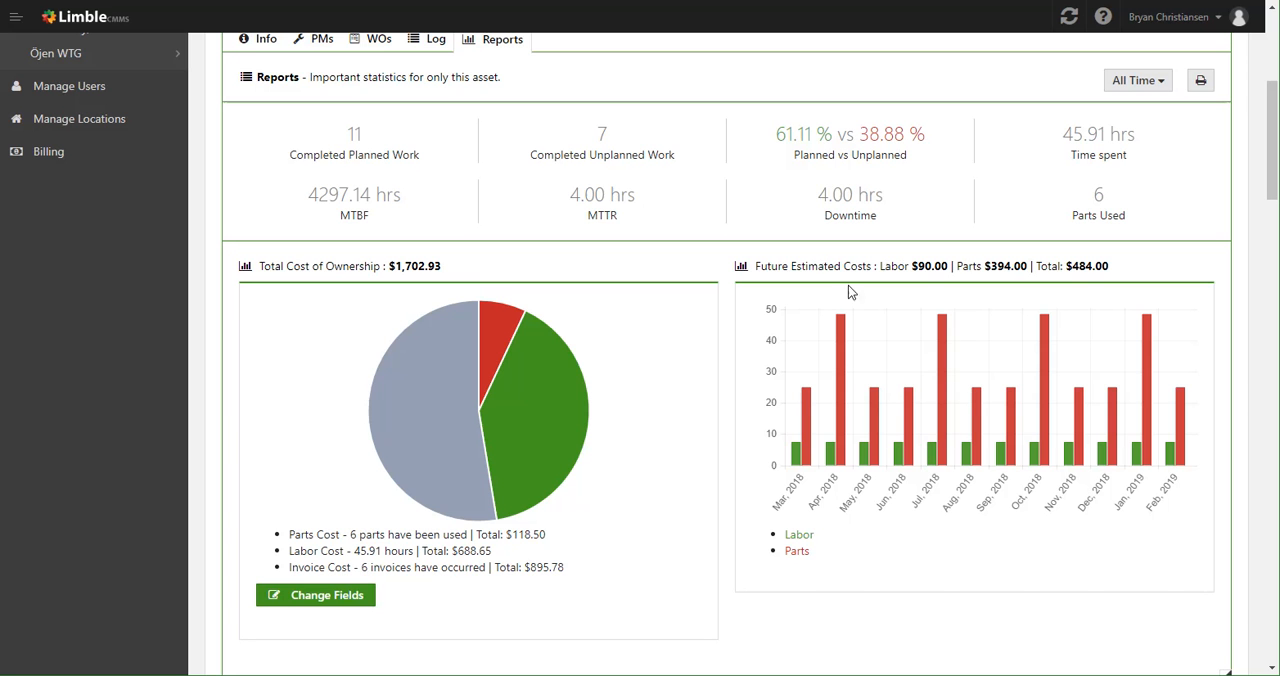
mouse_move(603, 131)
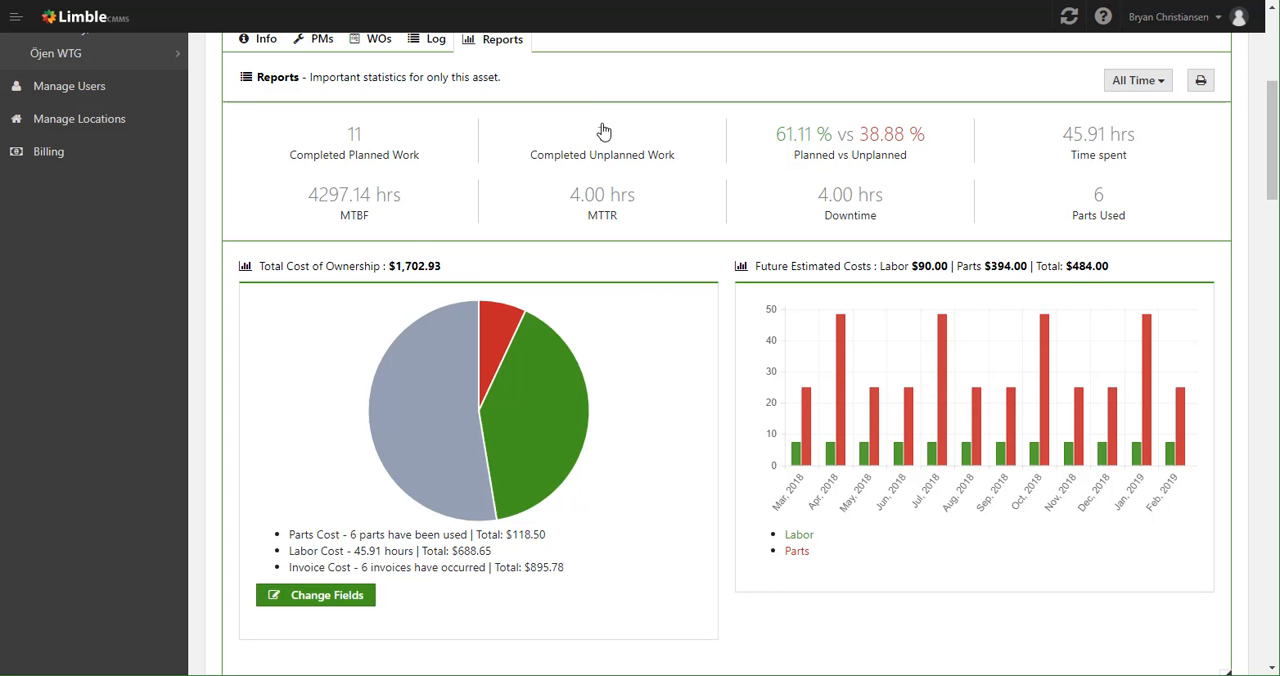
click(601, 143)
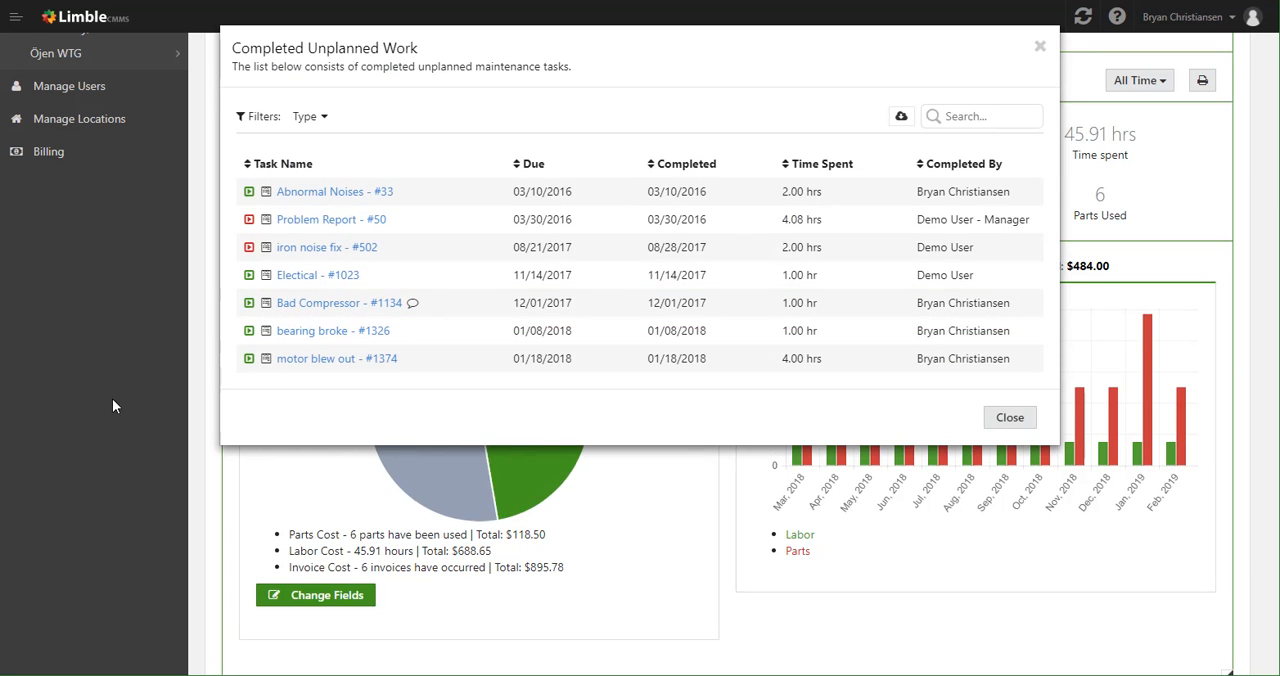
click(1009, 417)
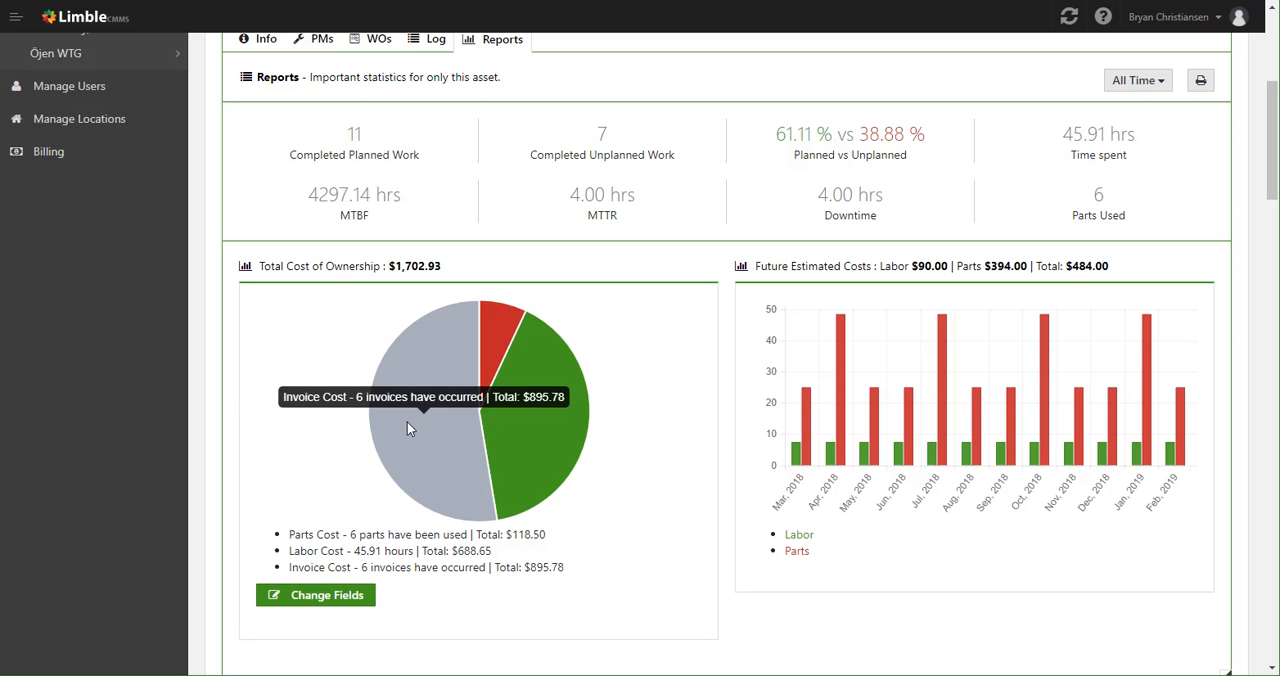
mouse_move(420, 442)
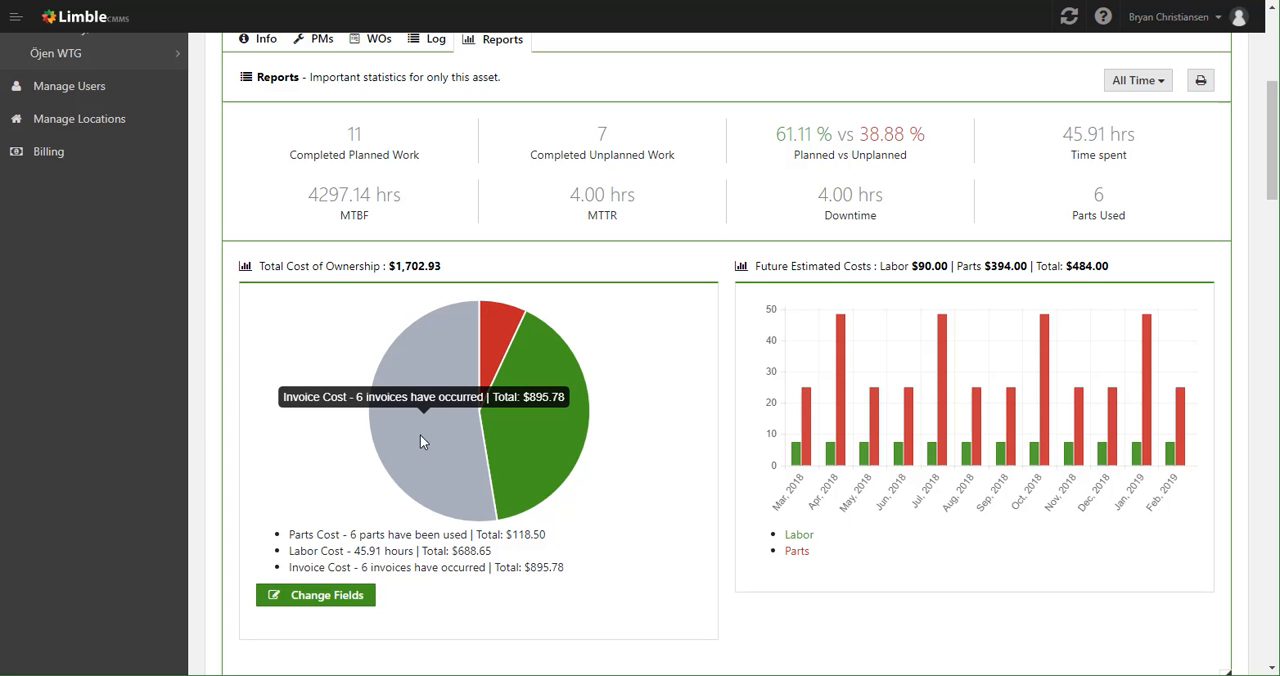
- List the six work orders behind the $895.78 invoice slice of the cost-of-ownership chart
click(420, 442)
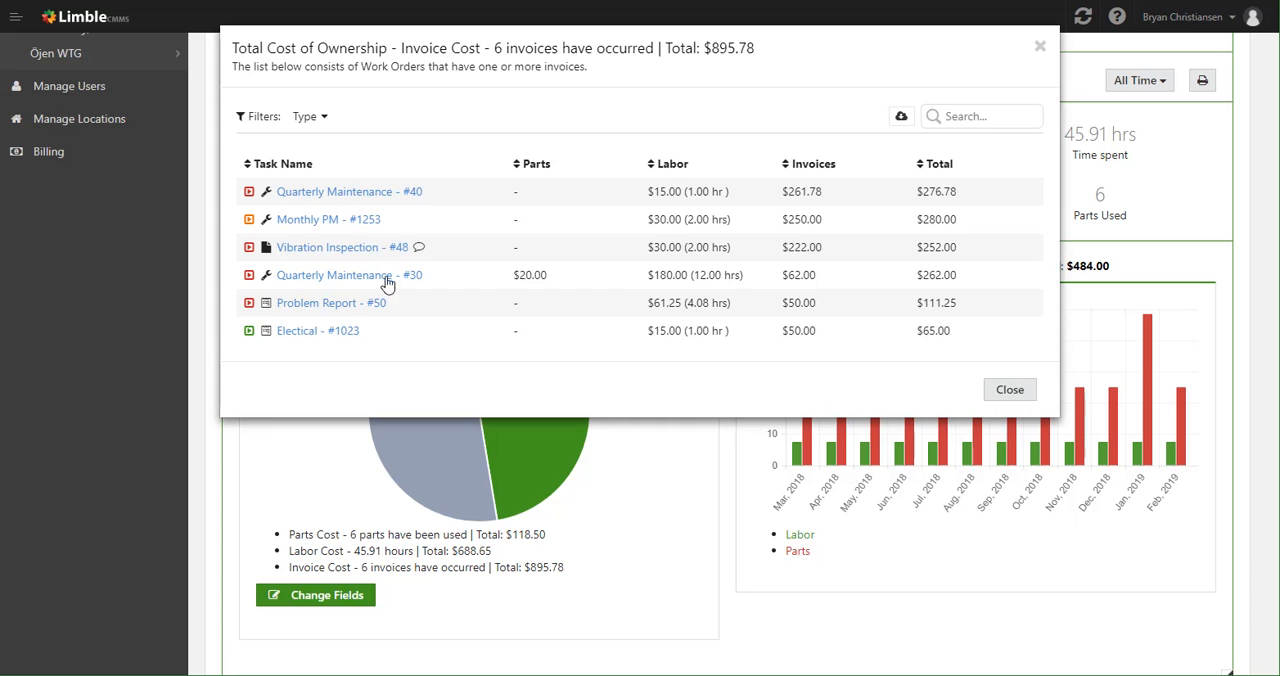
mouse_move(817, 193)
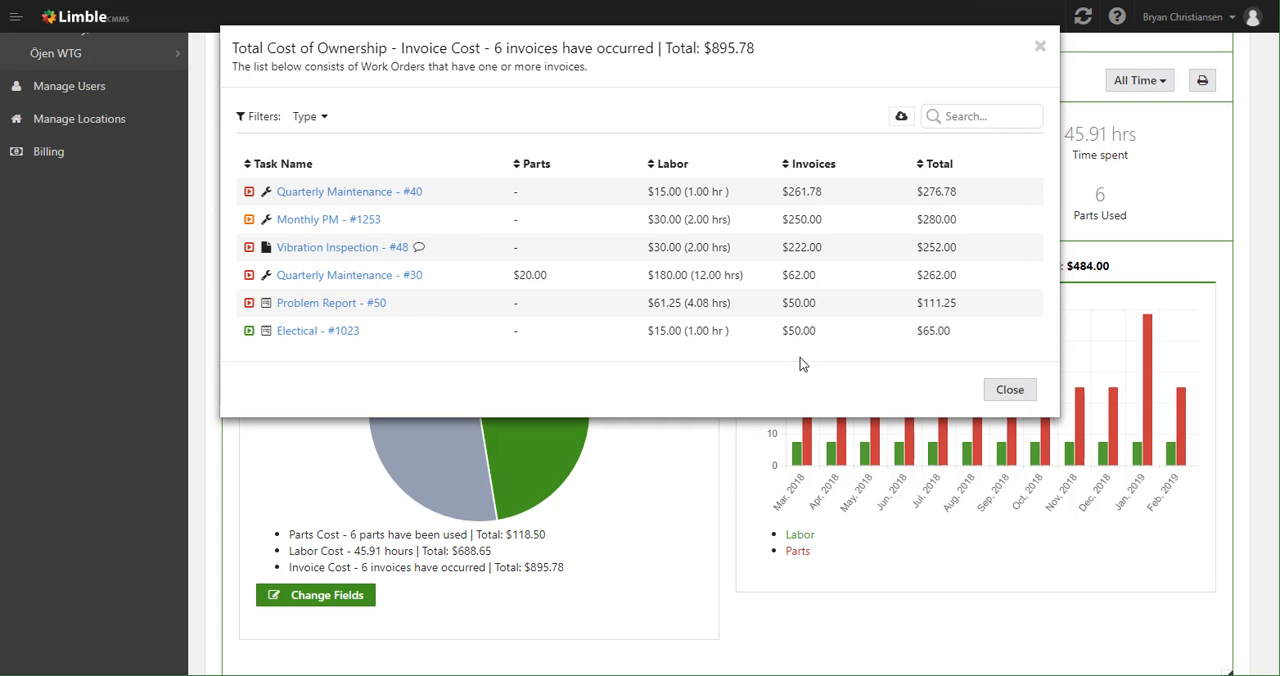
mouse_move(808, 312)
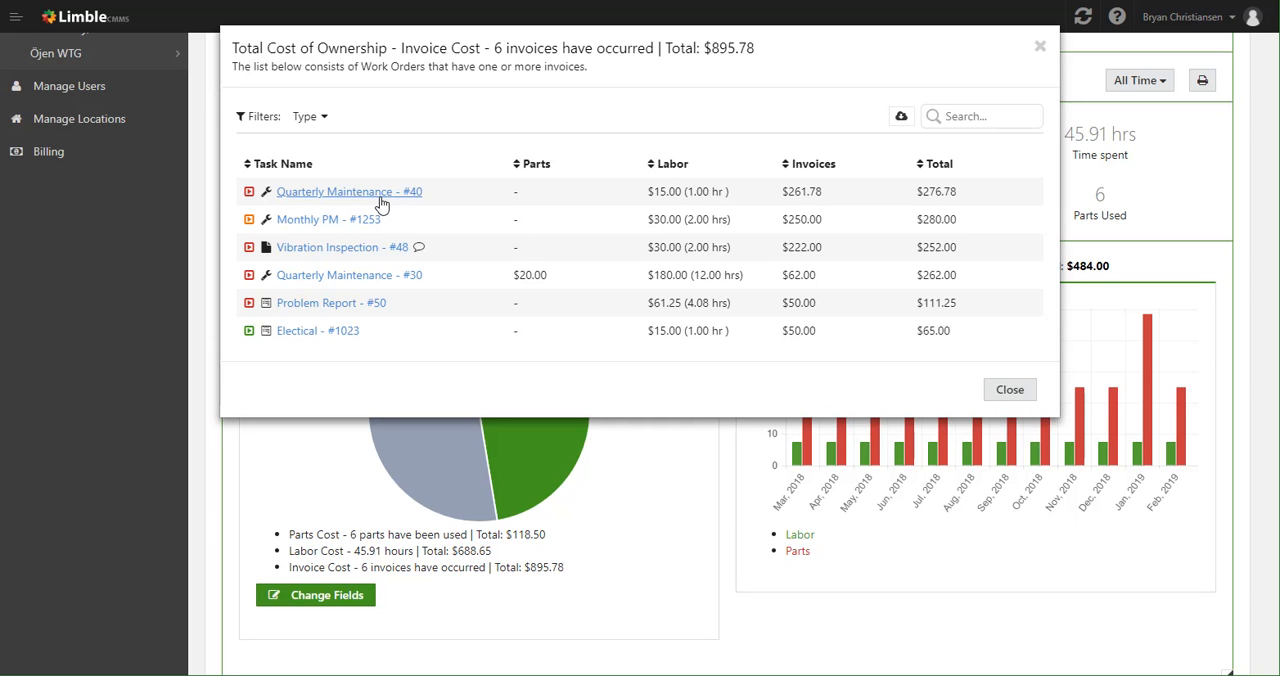
- Review Quarterly Maintenance #40's $261.78 invoice details, then return to the Reports statistics
click(349, 191)
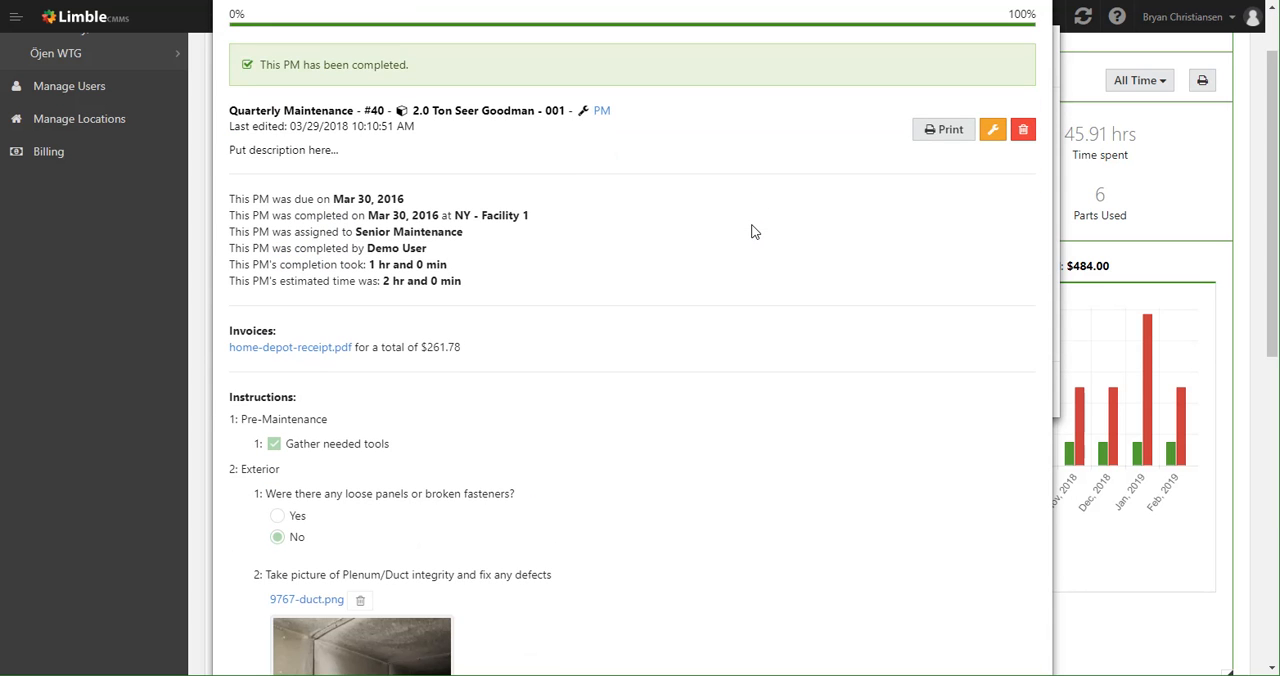
scroll(down, 3)
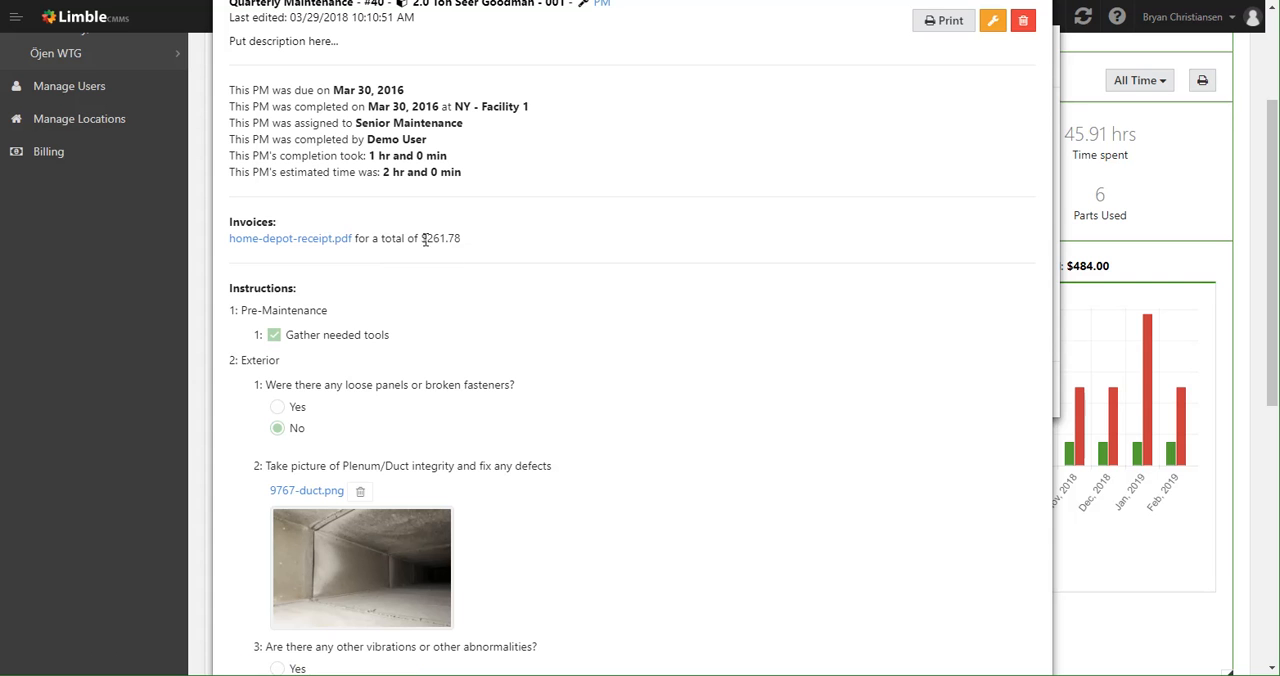
mouse_move(557, 252)
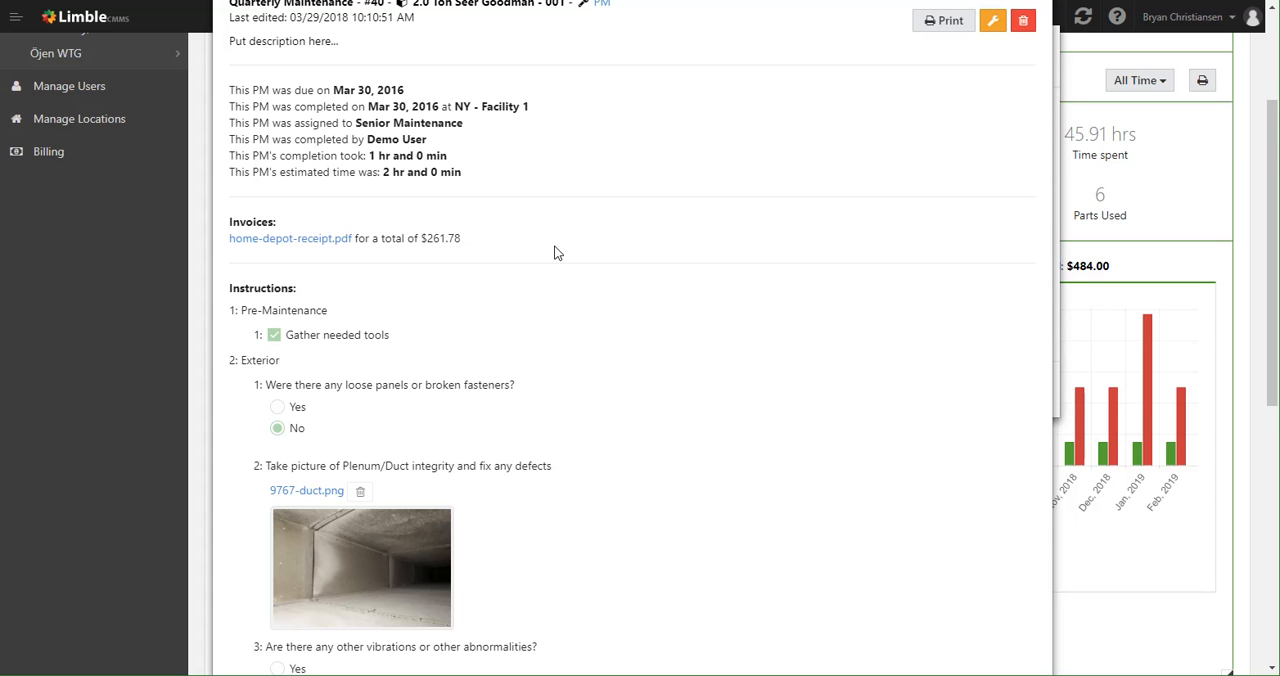
scroll(down, 3)
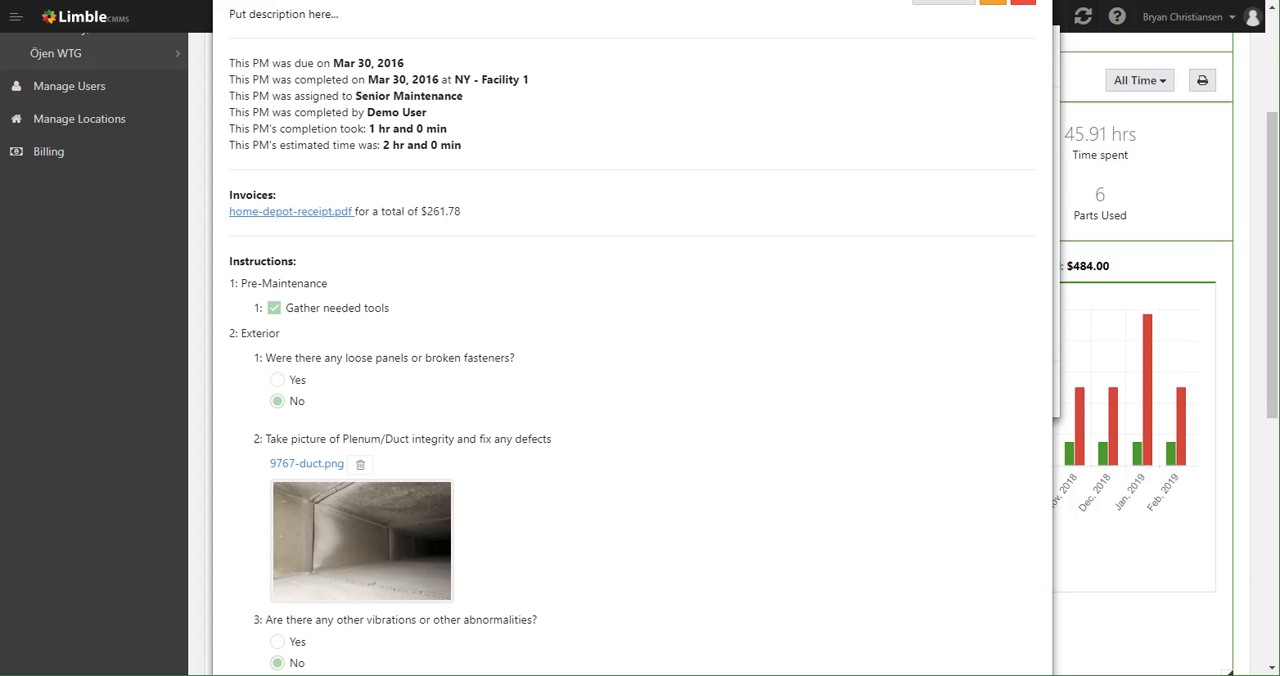
click(502, 39)
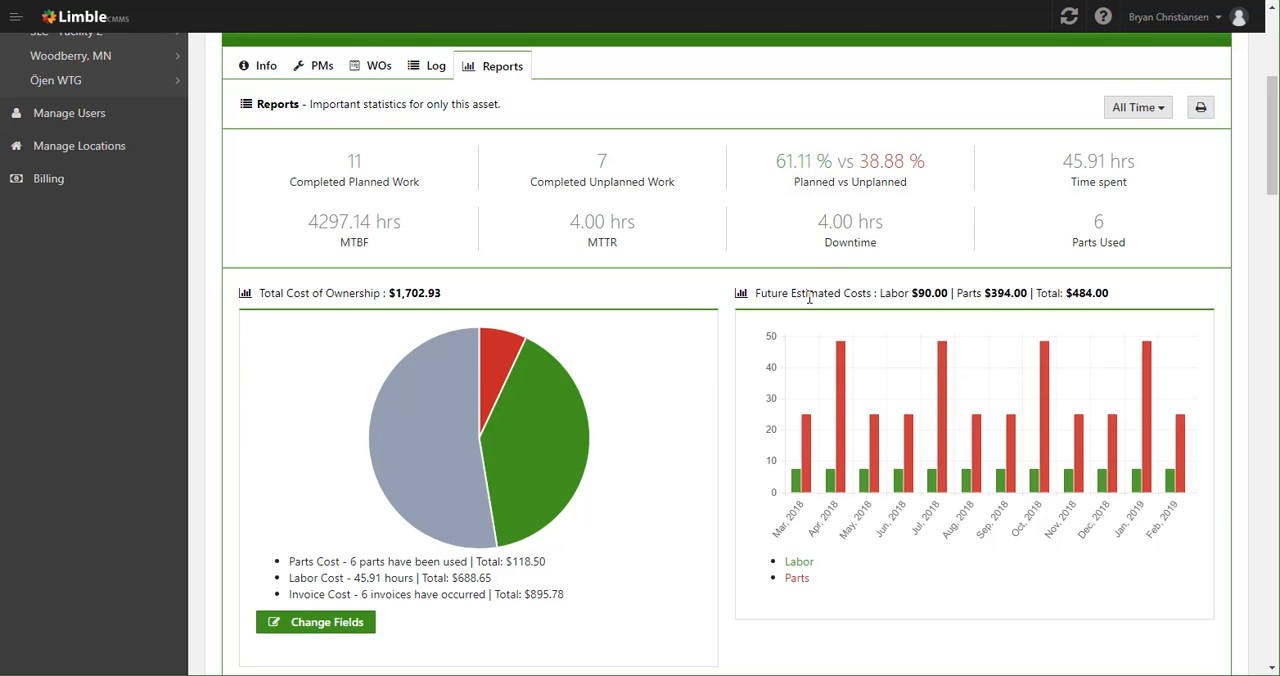
mouse_move(687, 188)
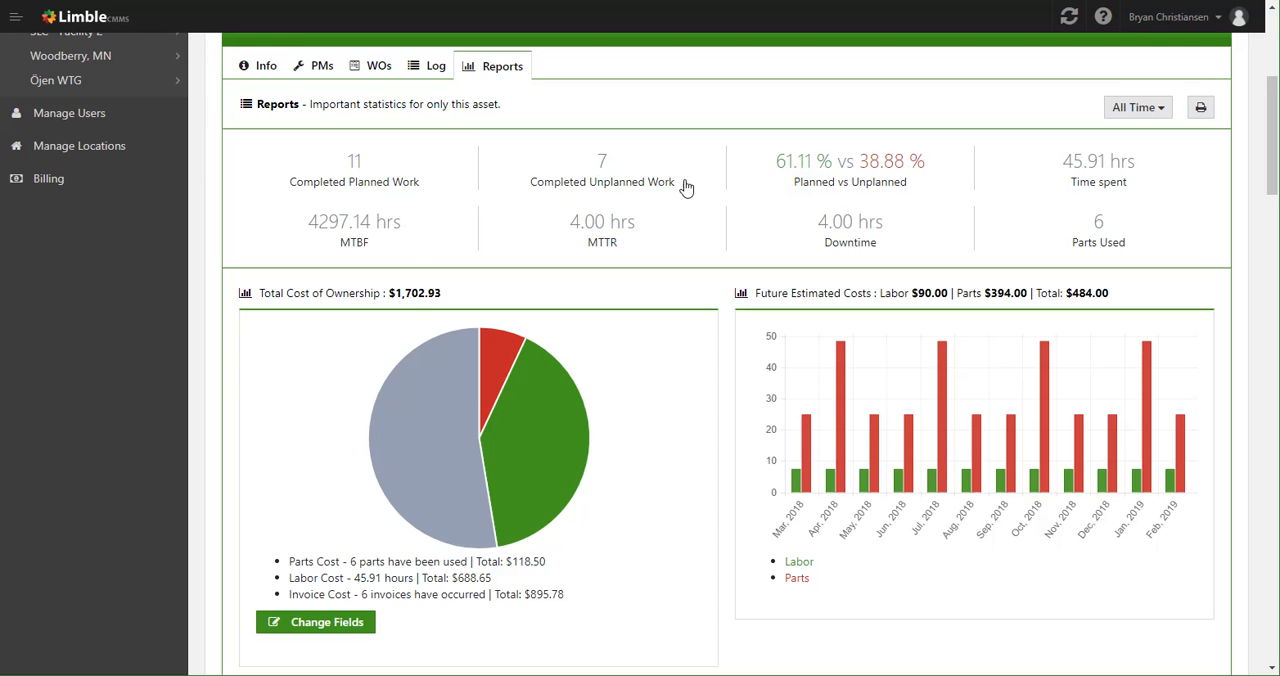
mouse_move(730, 306)
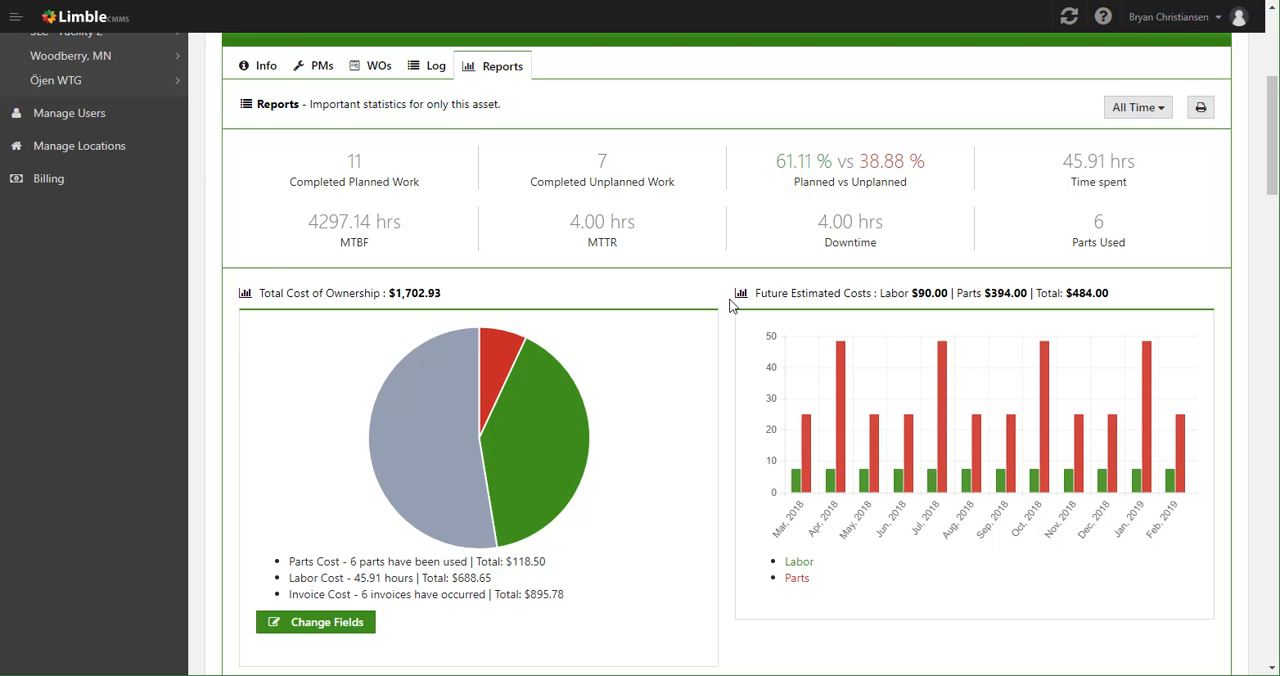